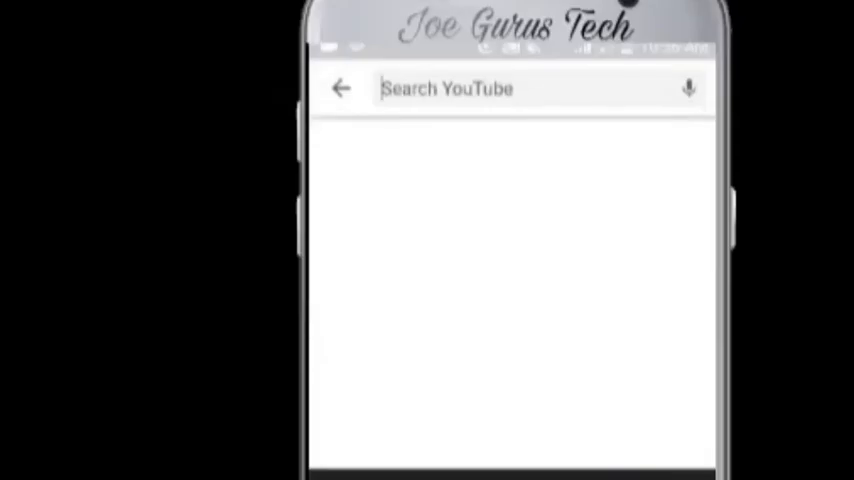
- Search YouTube for 'Joe gur' and open the JOE GURUS TECH channel from the suggestions
type("Joe gur")
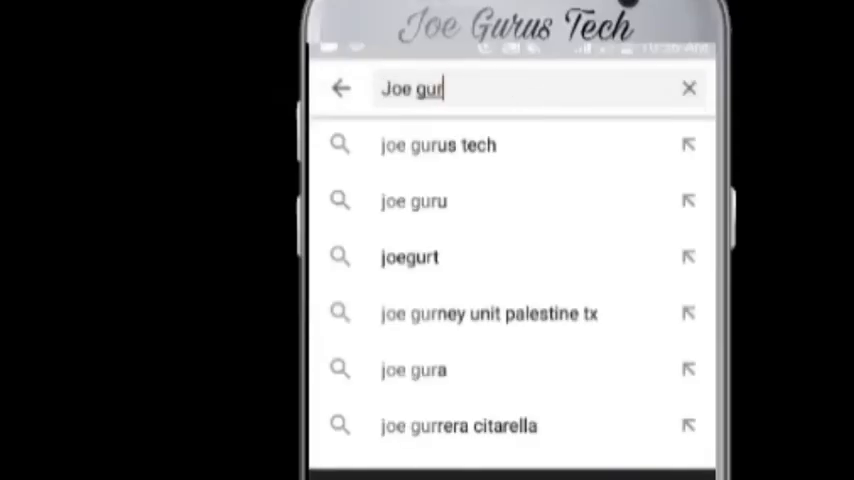
left_click(436, 144)
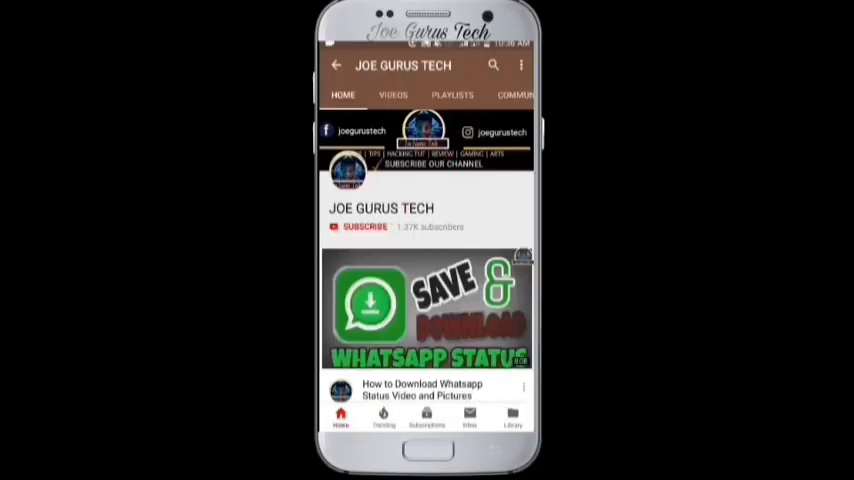
left_click(366, 226)
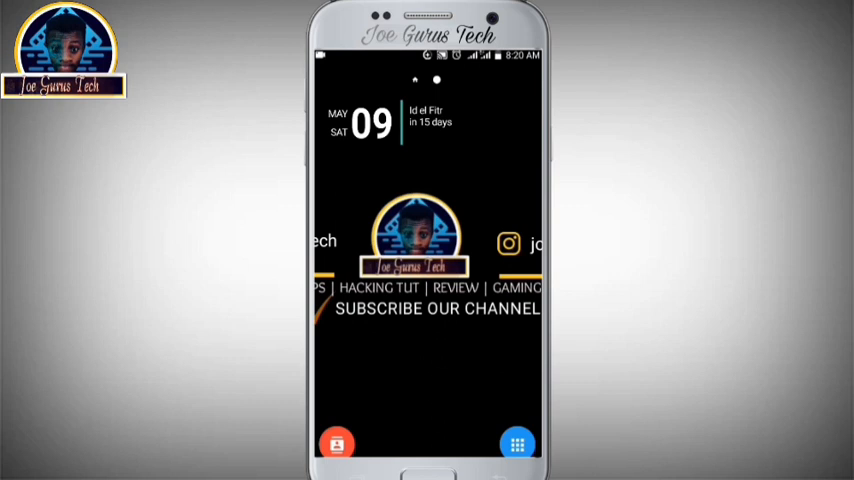
- Open the phone's Settings app from the home screen
left_click(516, 444)
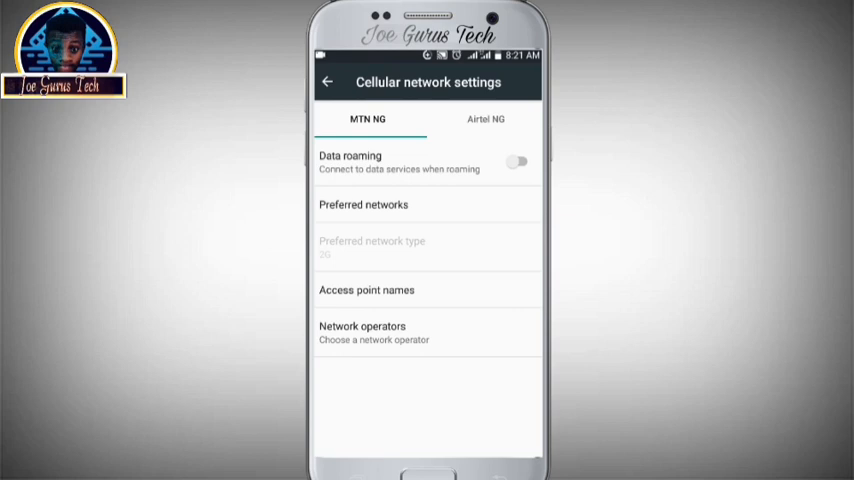
- Open the Access point names list for the SIM
left_click(486, 120)
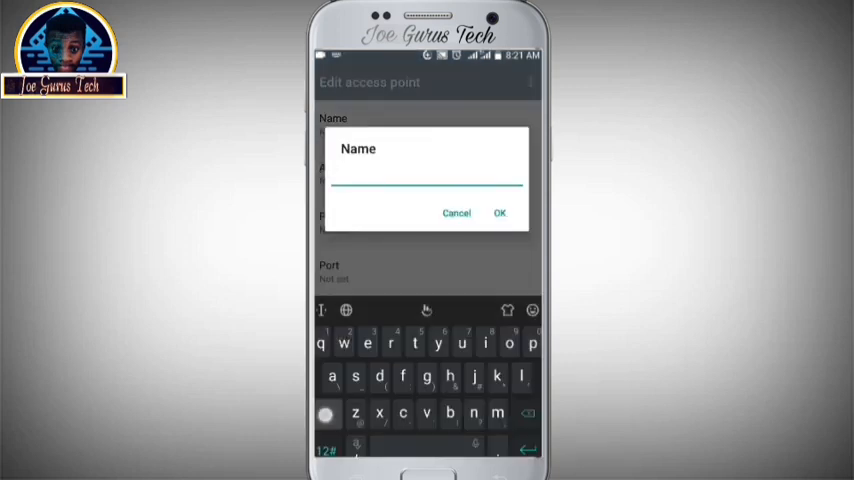
- Name the new access point AIRTEL GPRS
type("A")
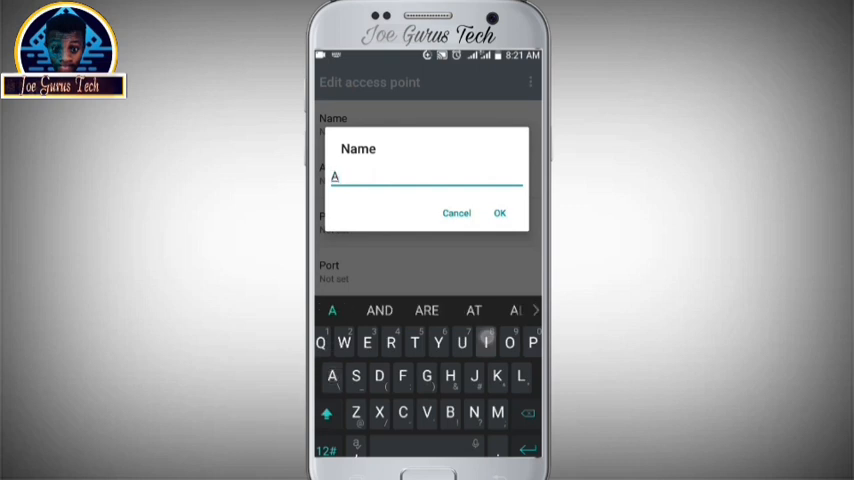
type("IRTEL G")
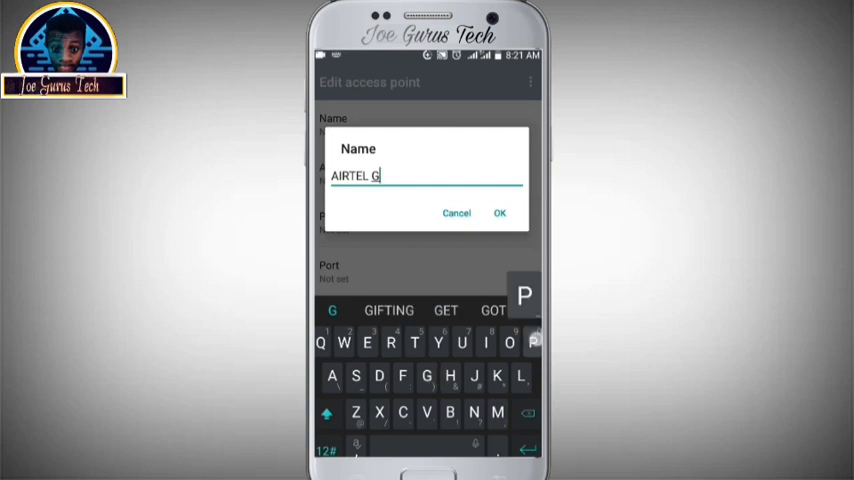
type("PRS")
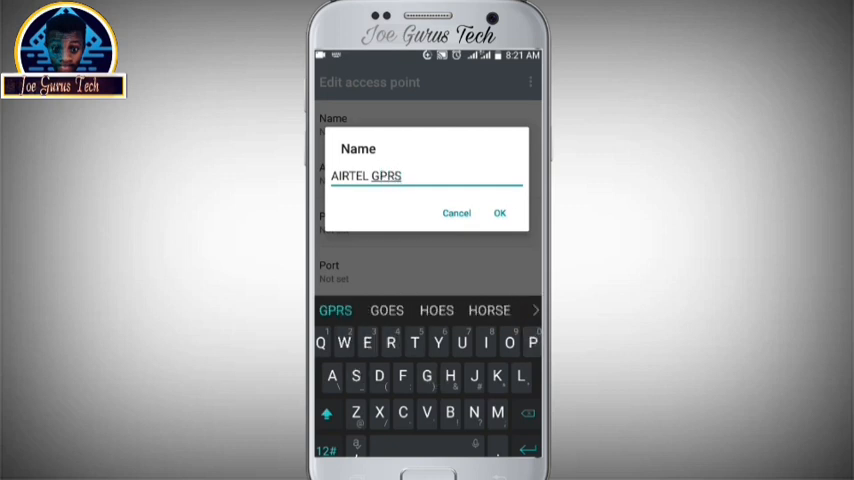
left_click(500, 212)
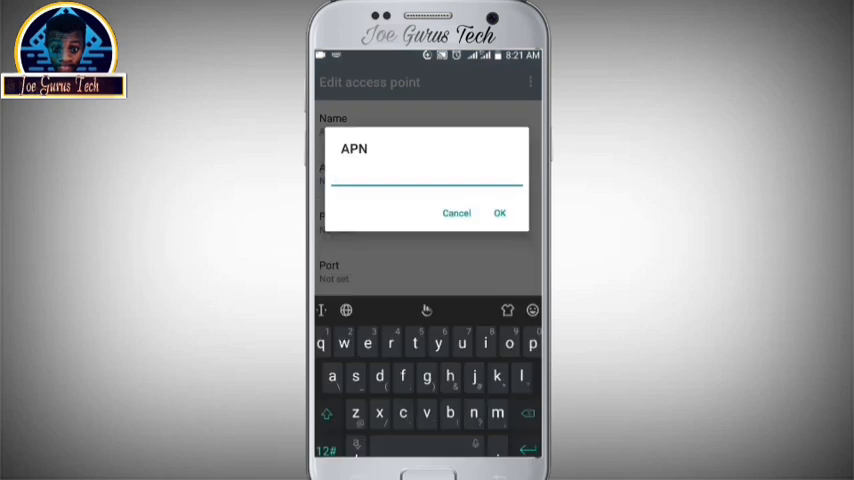
- Set the access point's APN to internet.ng.airtel.com
type("internet")
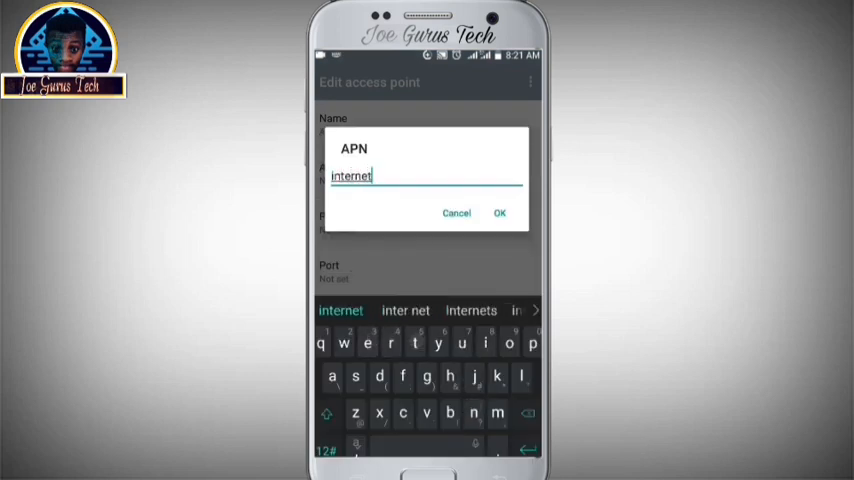
type(".n")
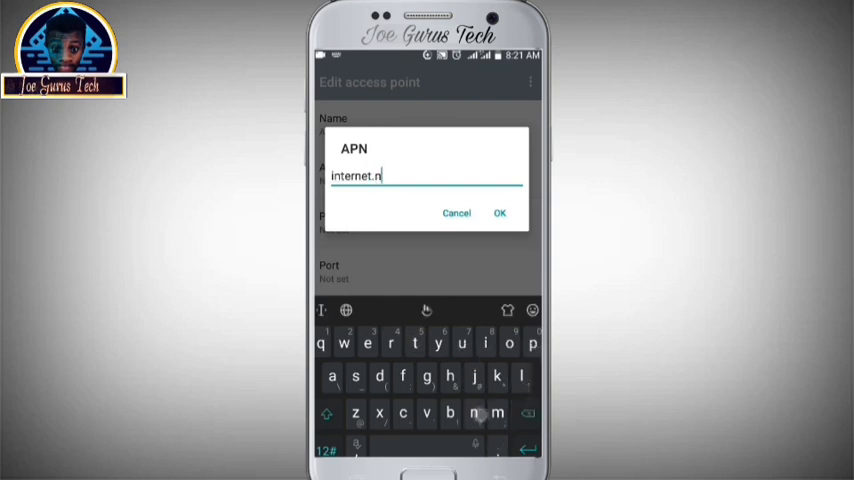
type("g.airtel.")
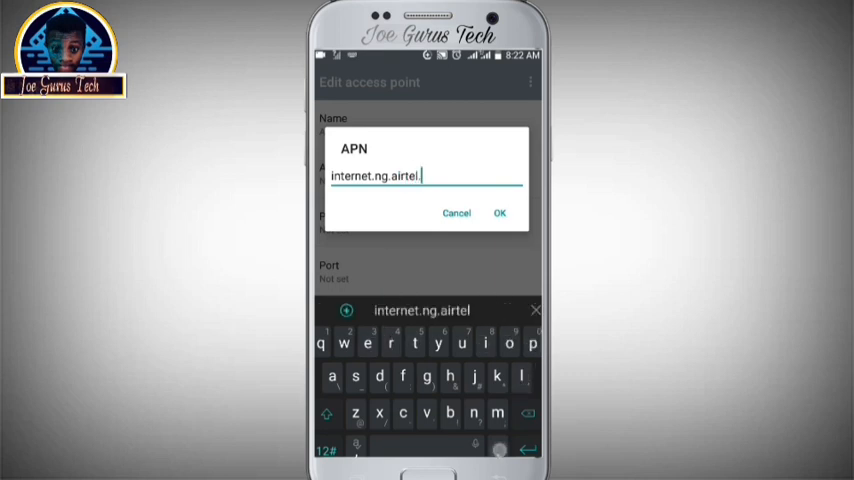
type("com")
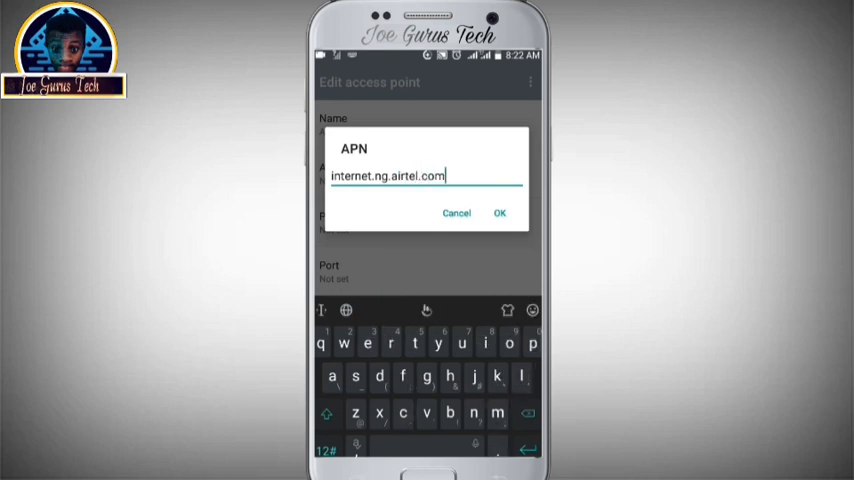
left_click(500, 212)
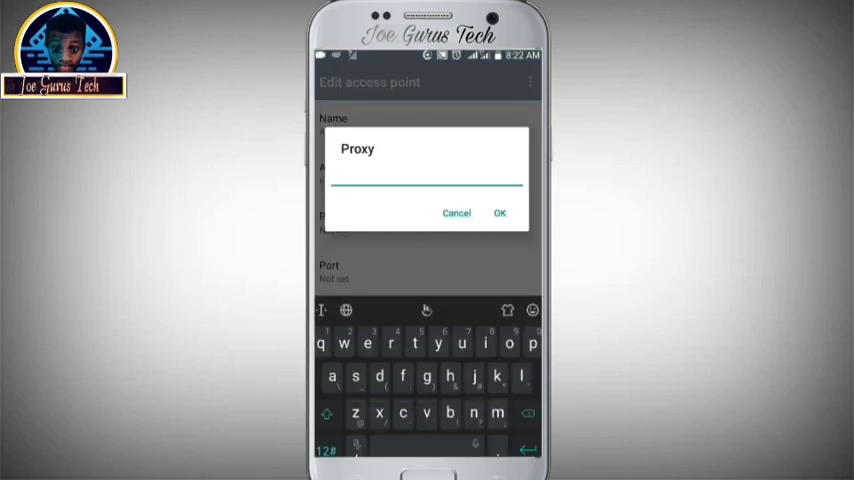
- Cancel both the Proxy and MMS proxy dialogs, leaving them unset
left_click(456, 212)
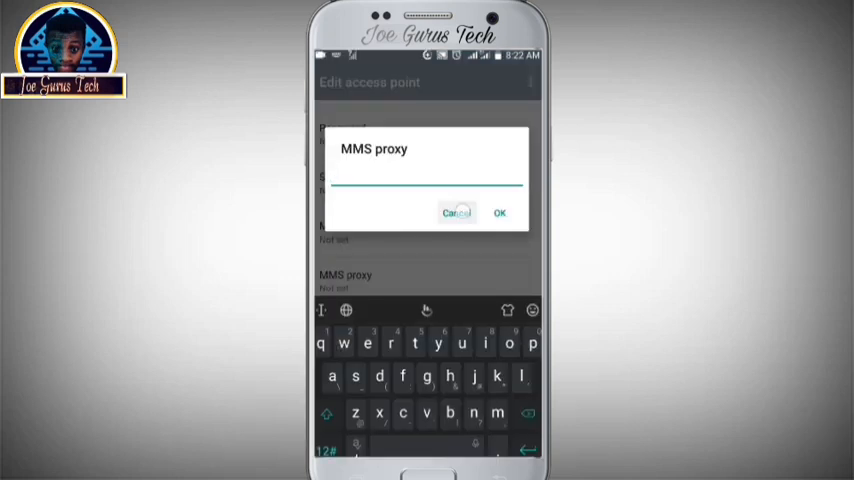
left_click(456, 212)
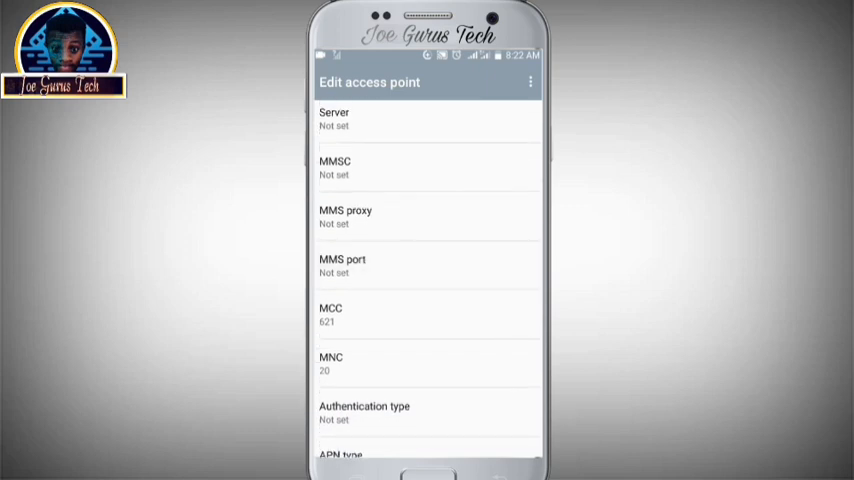
- Set the MMS port to 8080 and continue down to the authentication settings
left_click(342, 266)
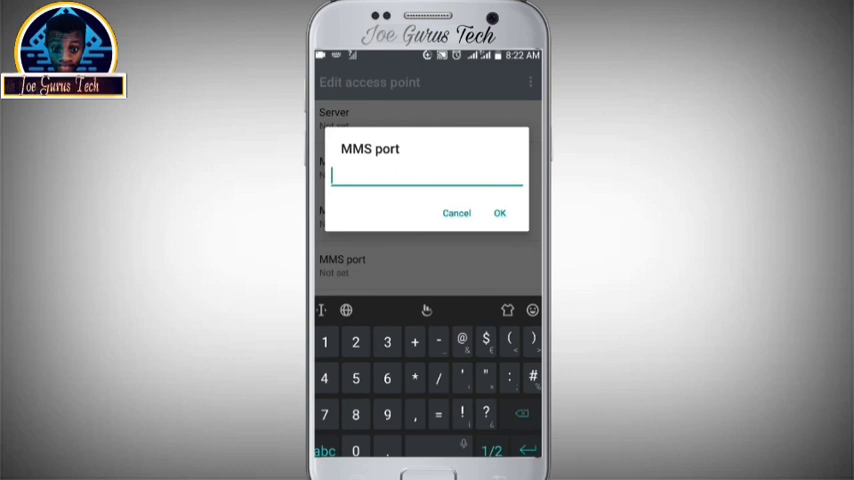
type("8080")
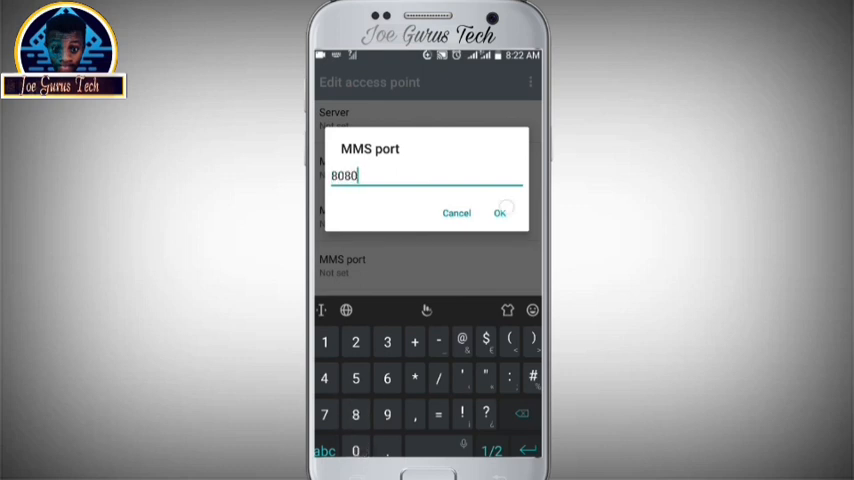
left_click(500, 212)
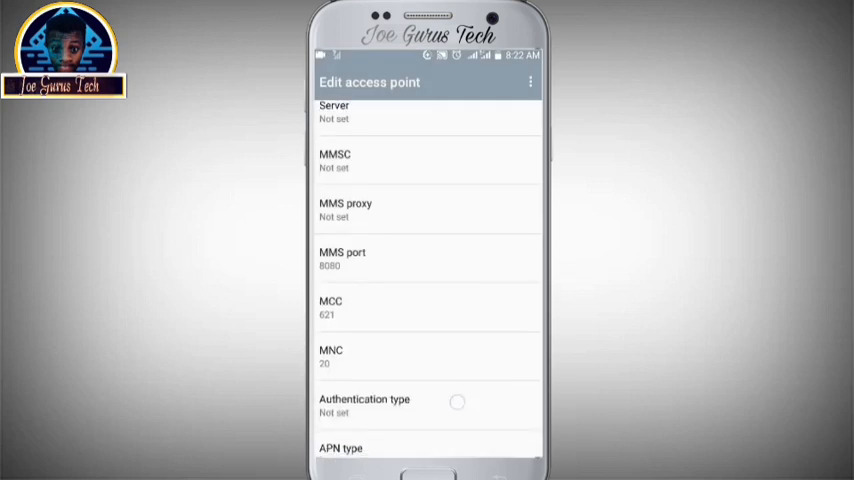
scroll("down", 3)
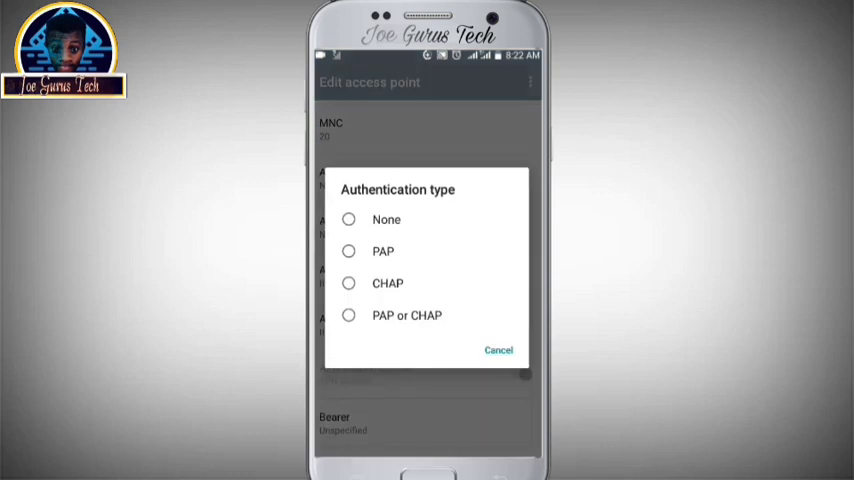
- Leave authentication type unchanged and keep the bearer set to Unspecified
left_click(348, 220)
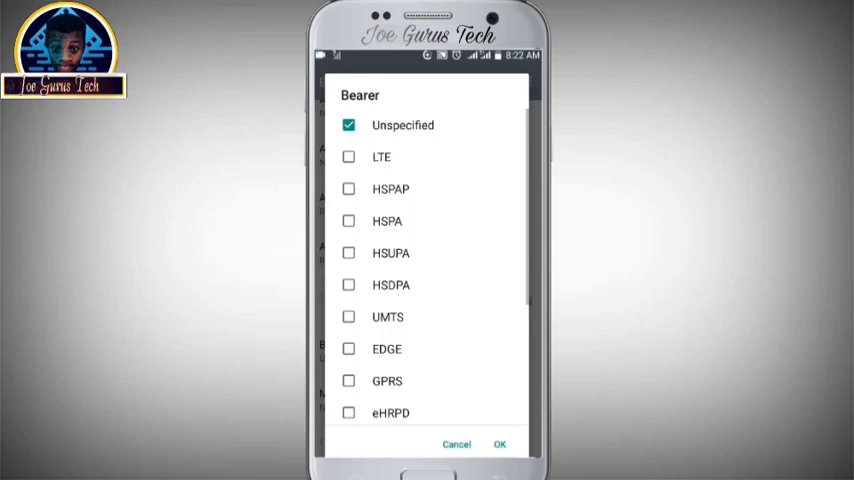
scroll("down", 3)
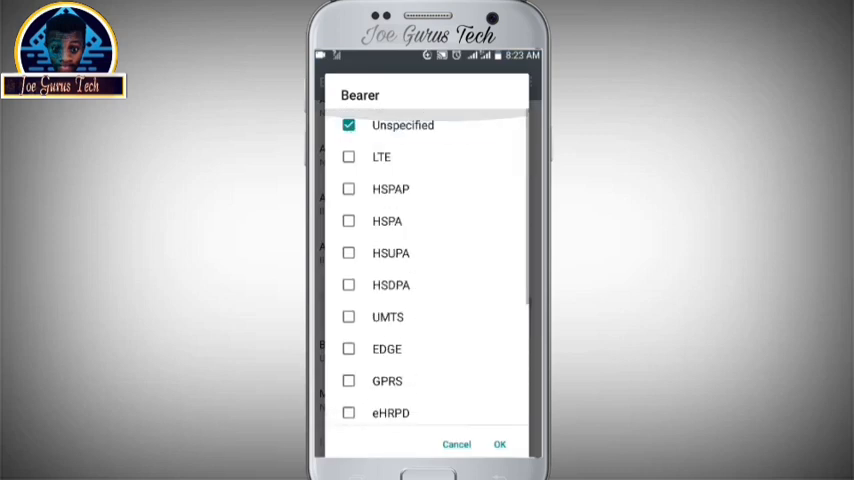
left_click(500, 444)
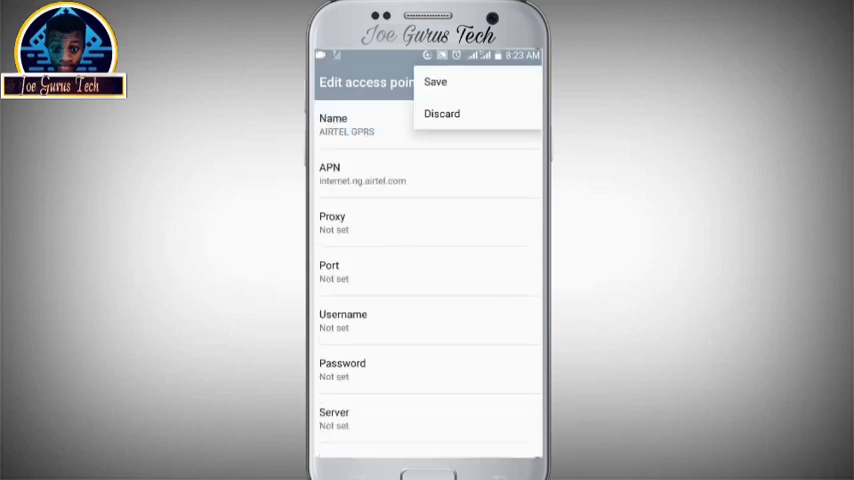
- Save the AIRTEL GPRS access point so it appears in the APNs list
left_click(436, 82)
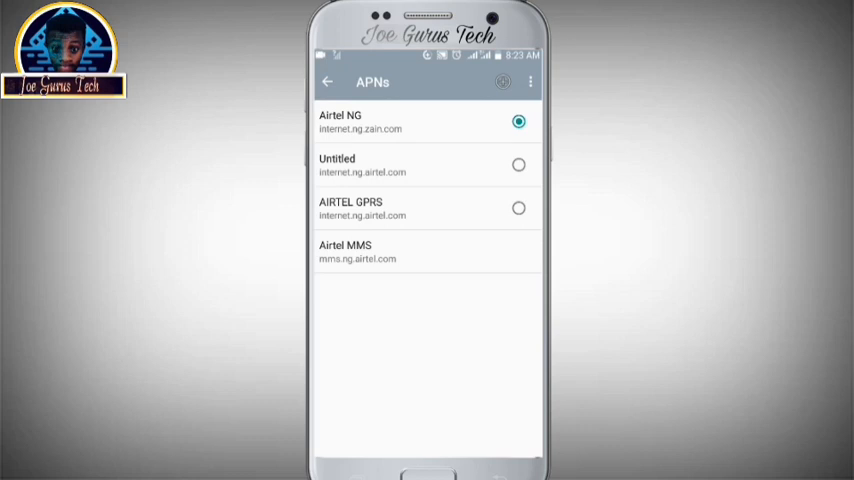
left_click(518, 208)
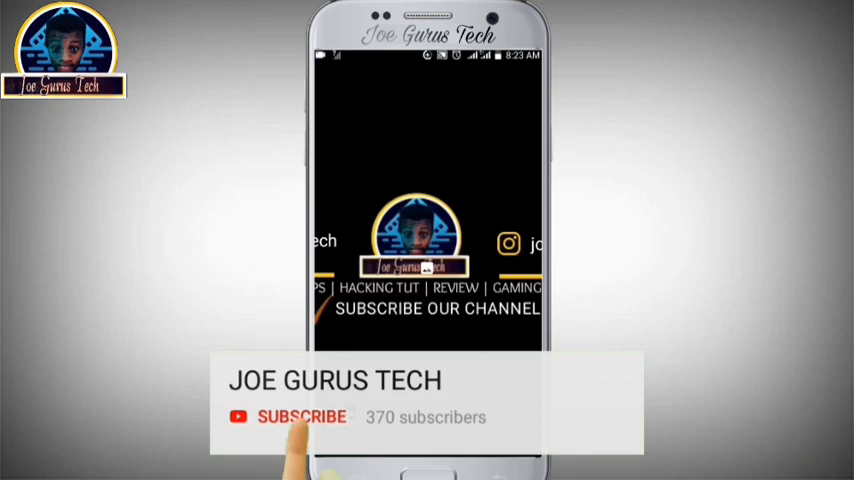
left_click(302, 416)
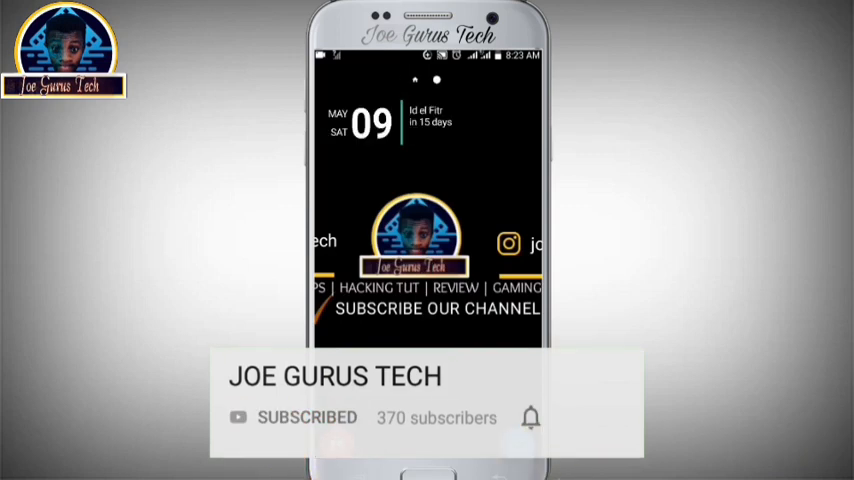
left_click(532, 416)
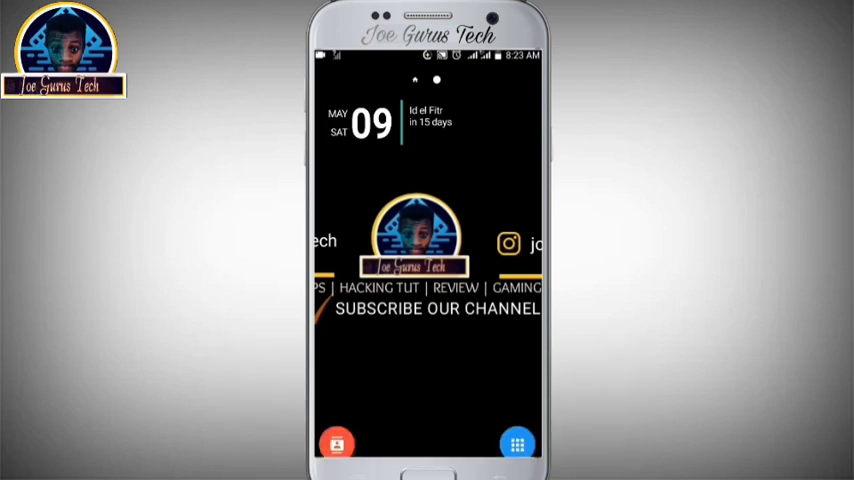
left_click(464, 358)
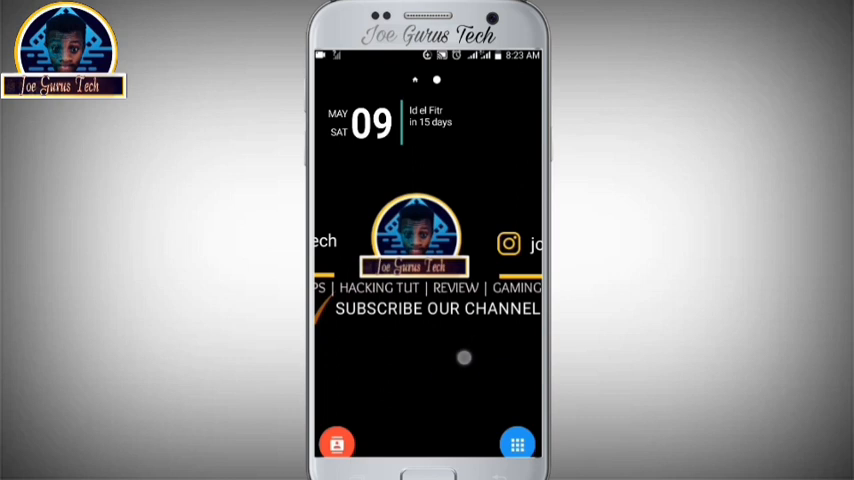